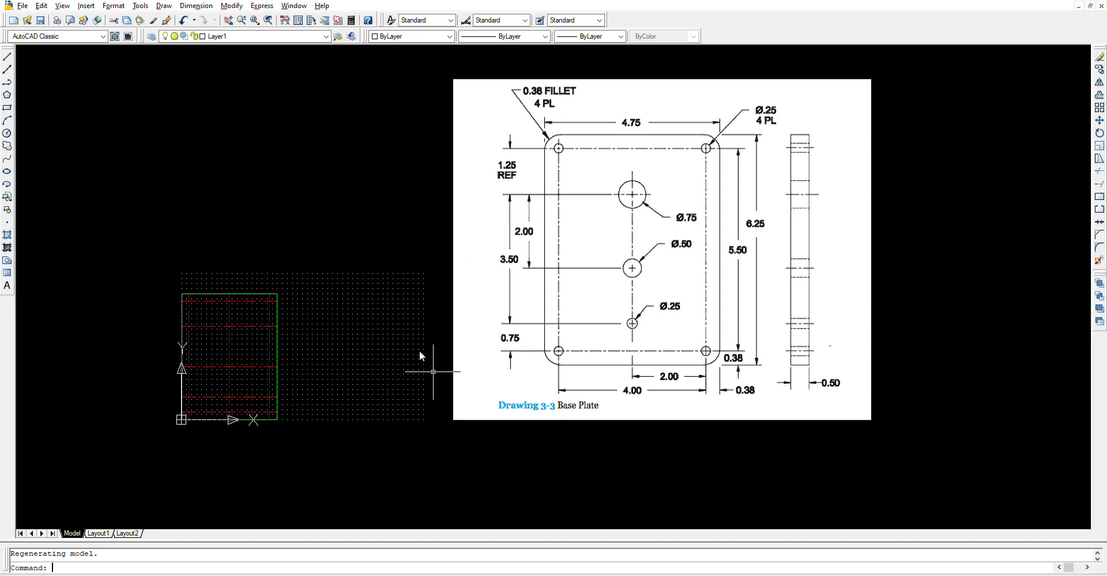
mouse_move(751, 289)
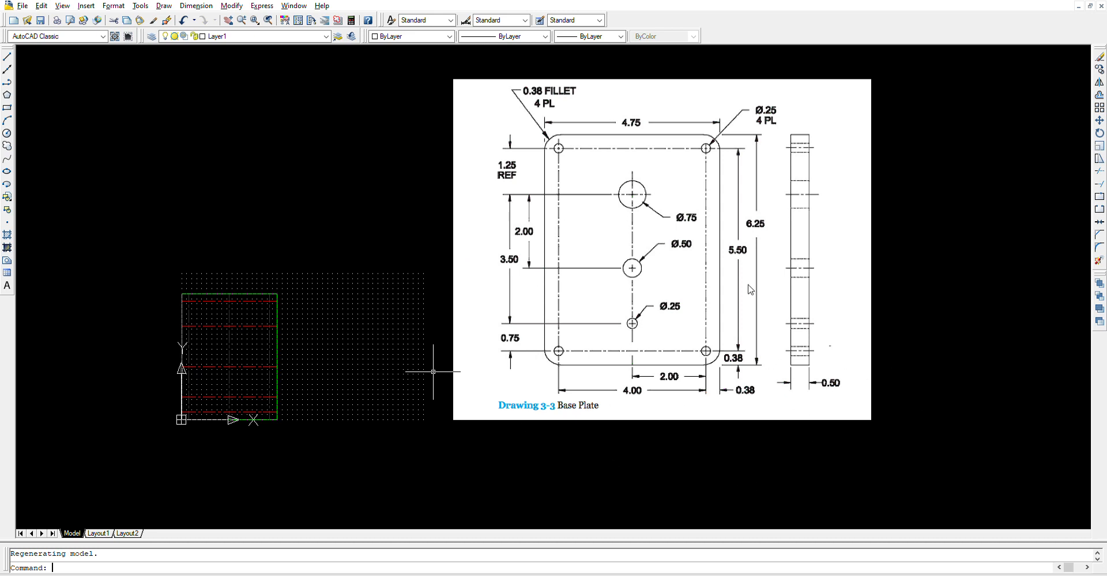
mouse_move(854, 253)
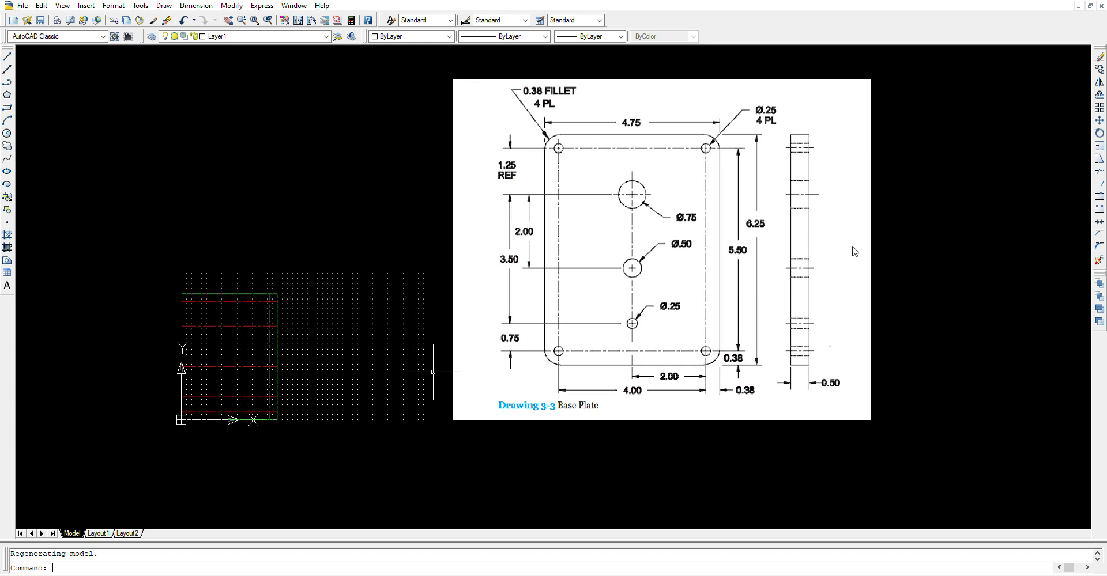
mouse_move(563, 136)
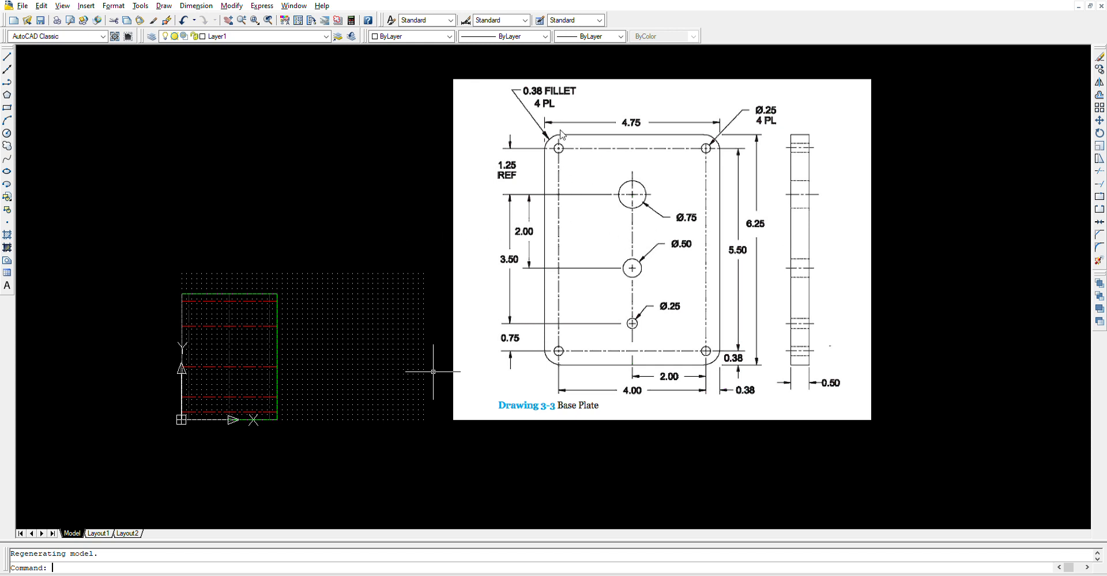
mouse_move(549, 129)
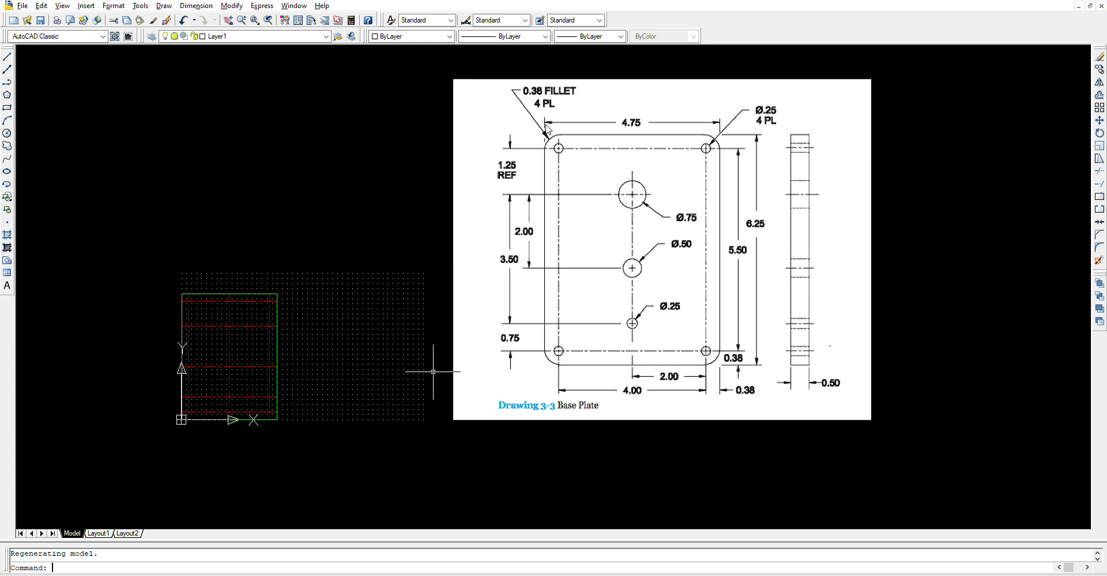
mouse_move(656, 357)
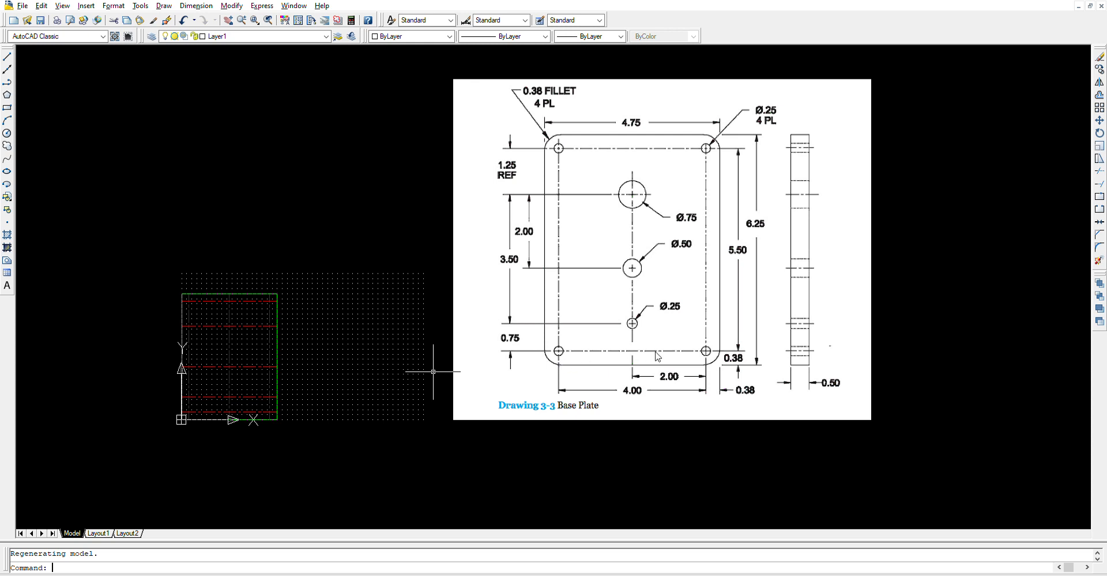
mouse_move(722, 347)
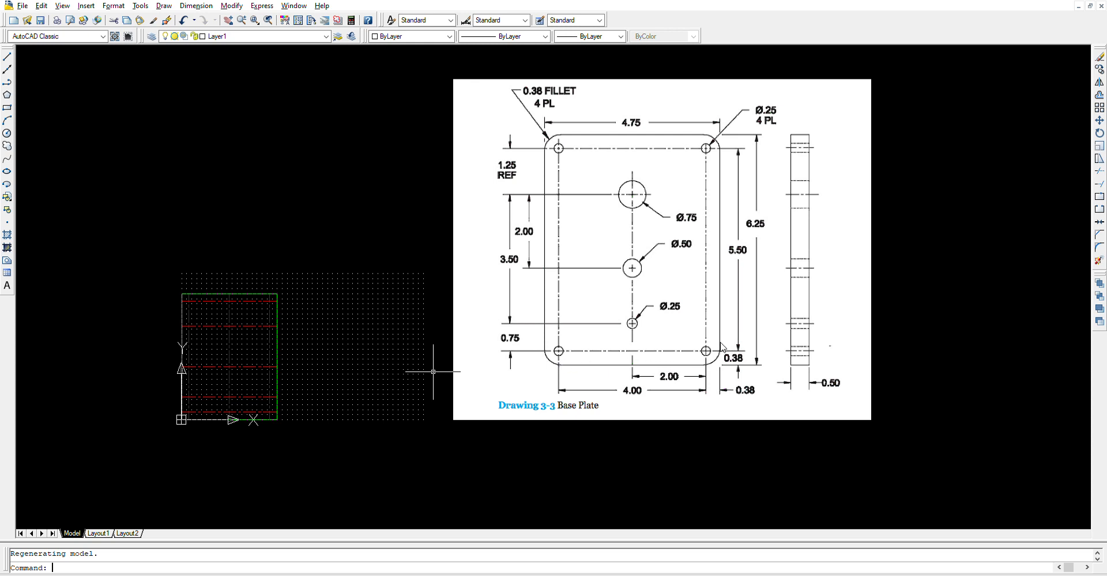
mouse_move(415, 214)
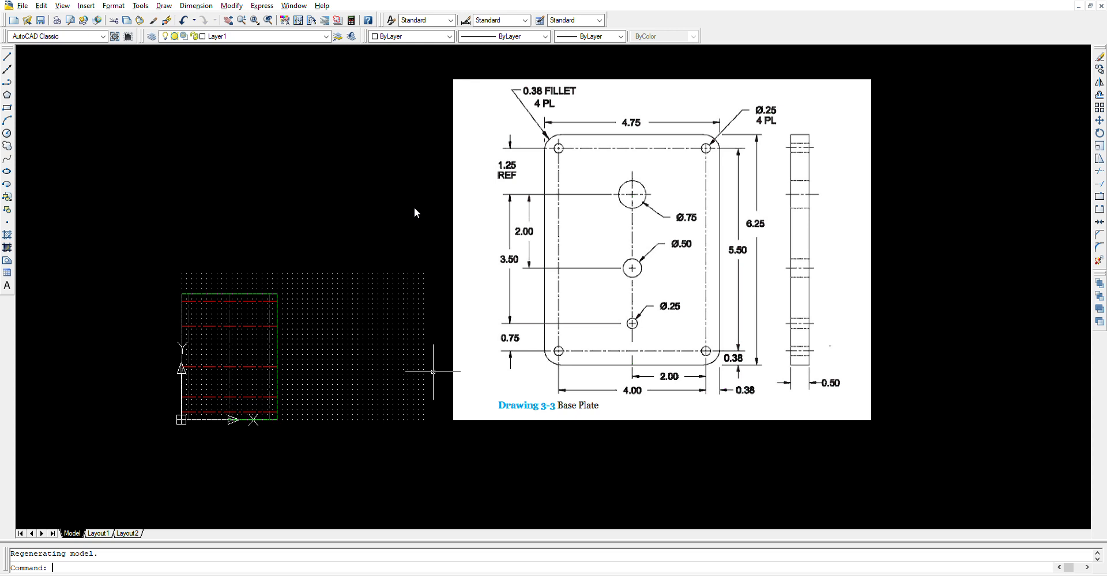
mouse_move(766, 107)
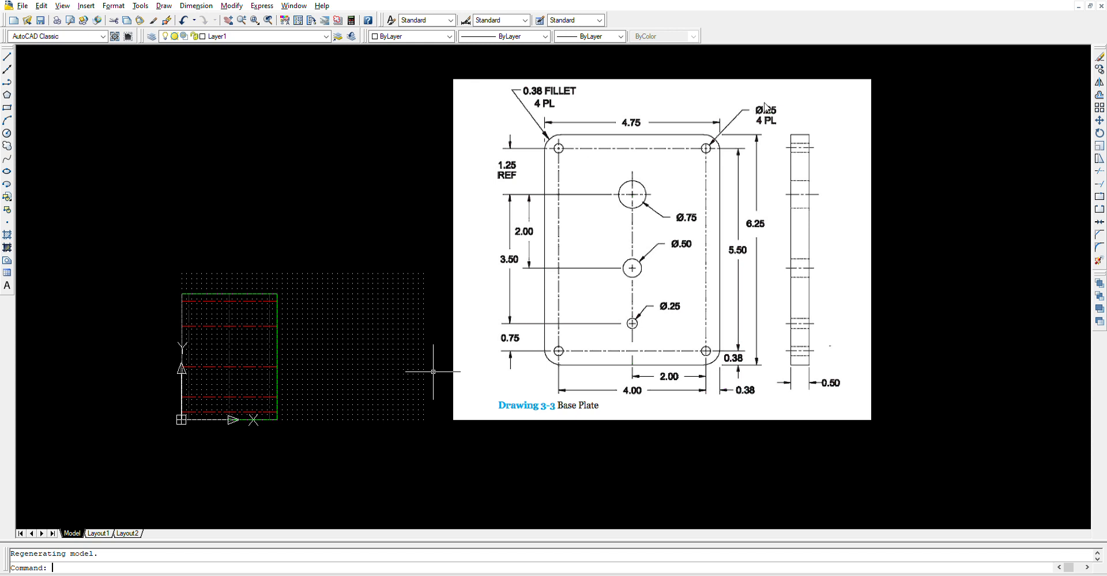
mouse_move(955, 171)
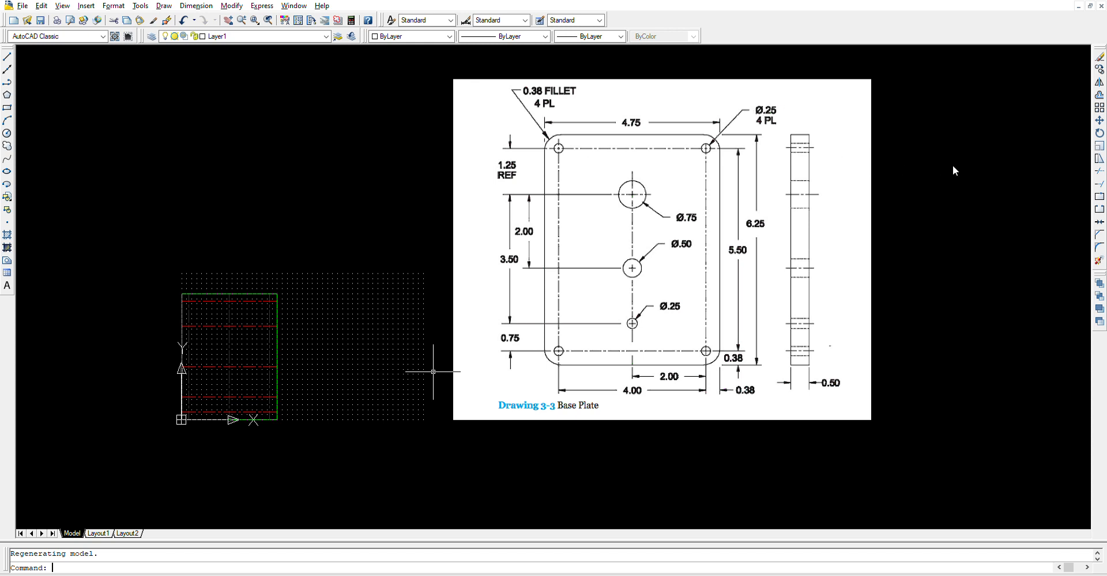
mouse_move(775, 104)
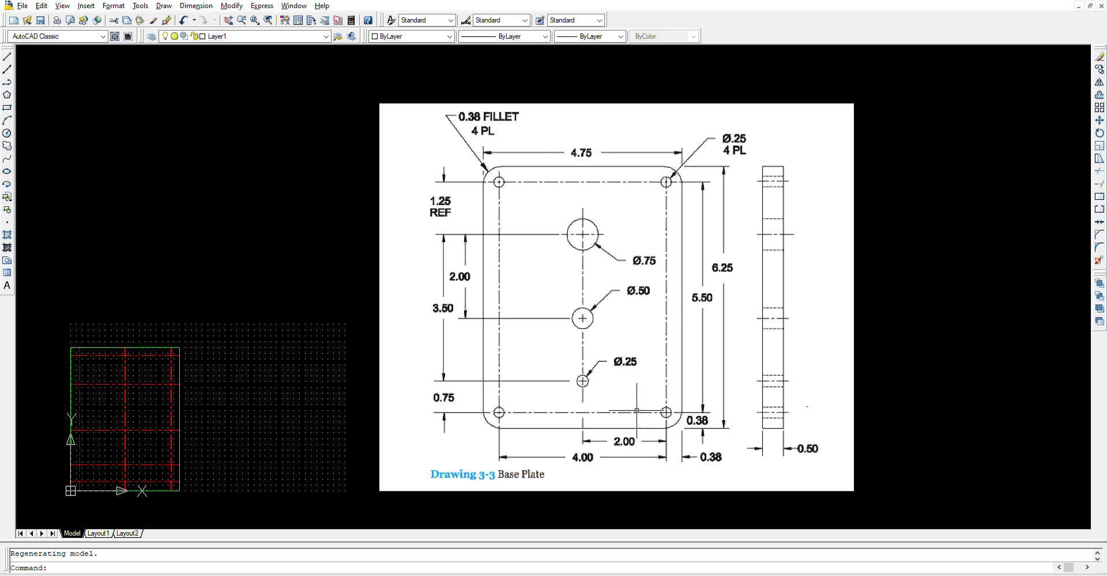
mouse_move(664, 415)
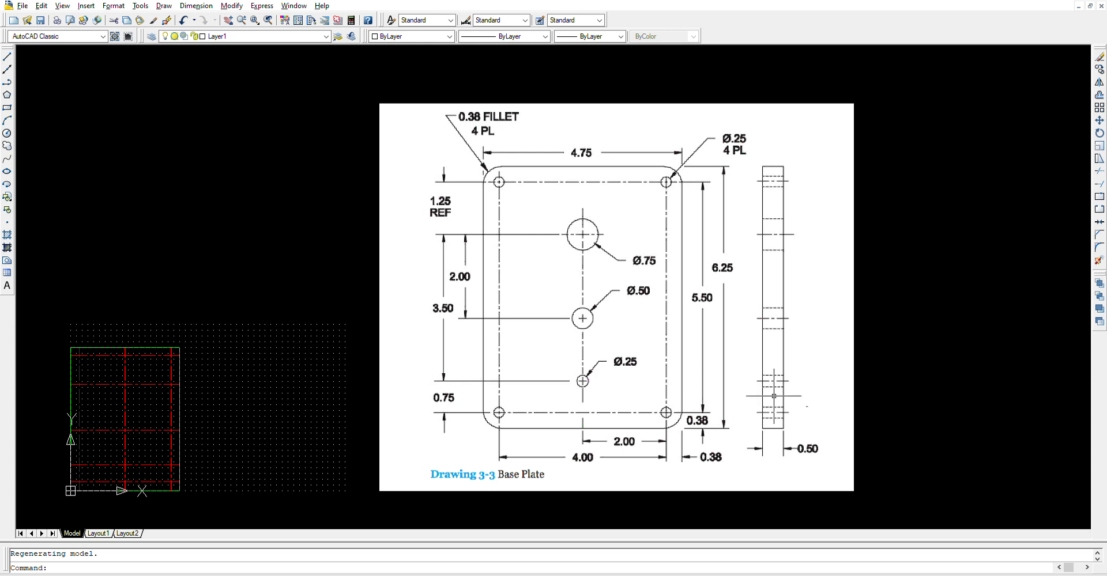
mouse_move(584, 381)
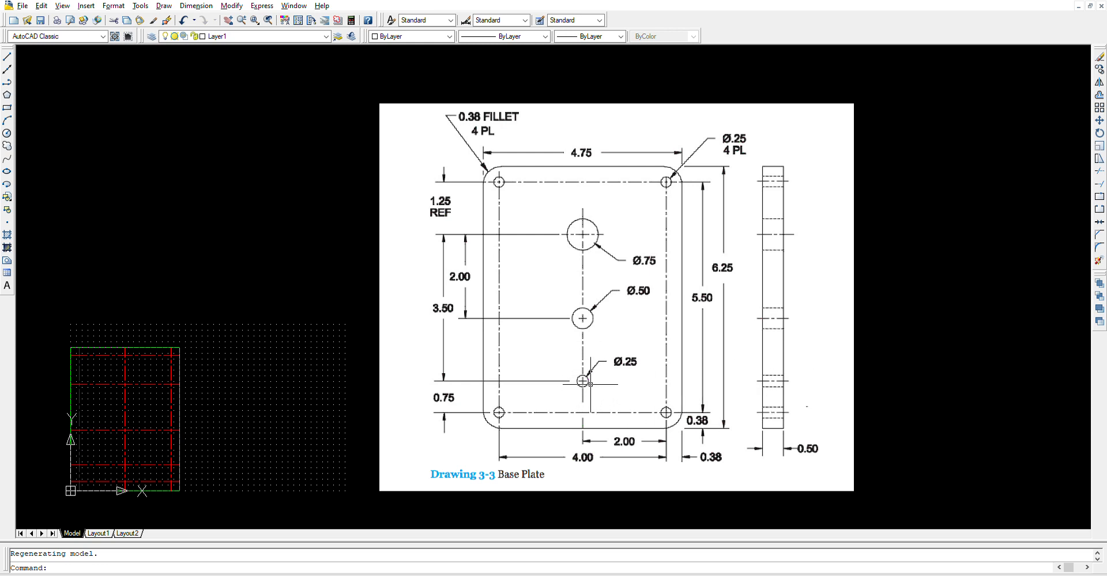
mouse_move(720, 130)
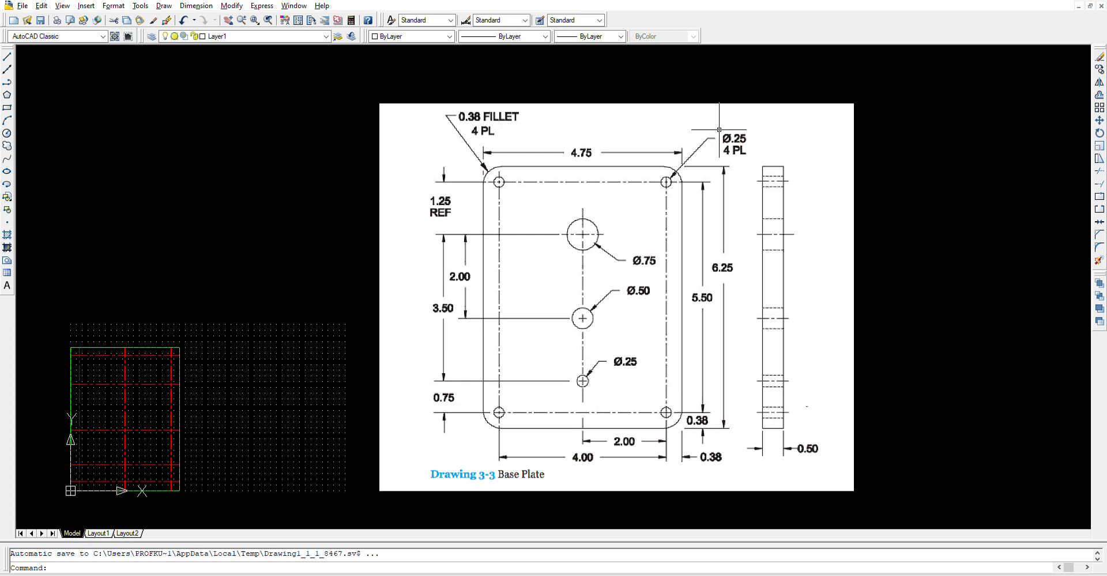
mouse_move(720, 130)
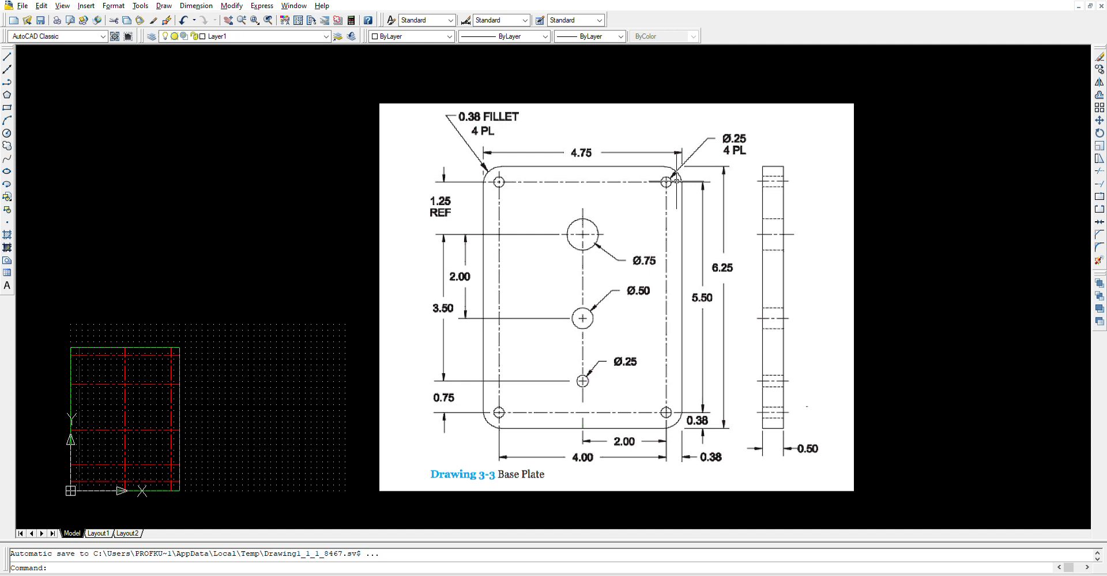
mouse_move(581, 382)
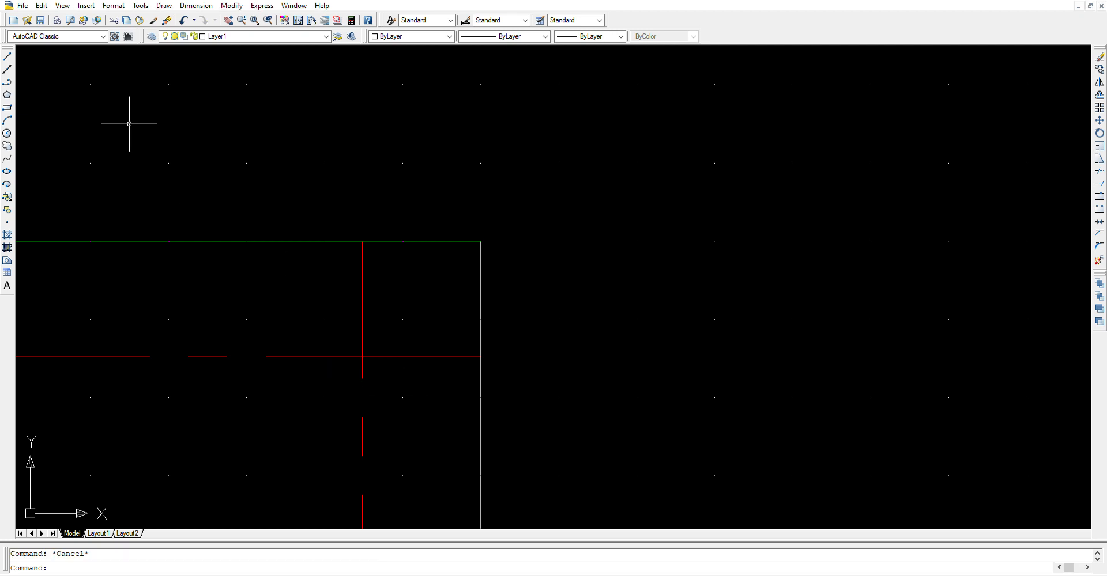
mouse_move(8, 123)
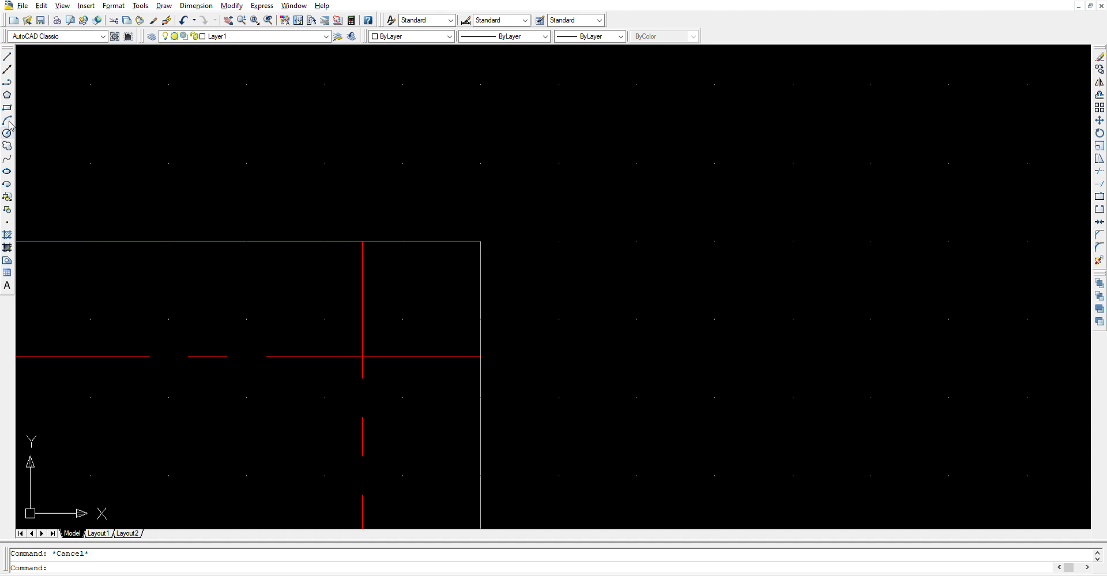
mouse_move(401, 319)
text(c)
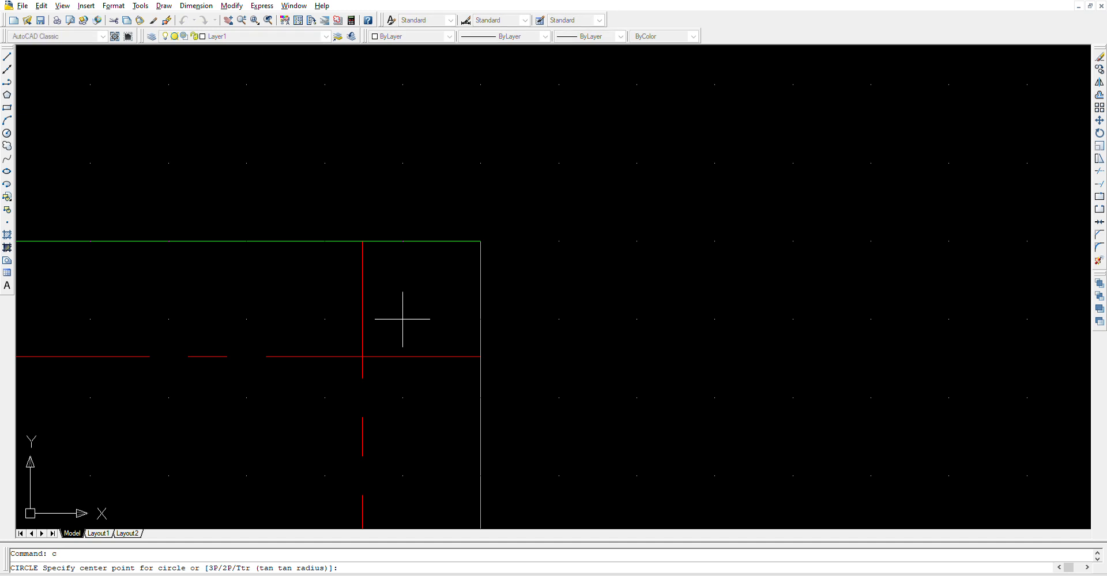
mouse_move(362, 357)
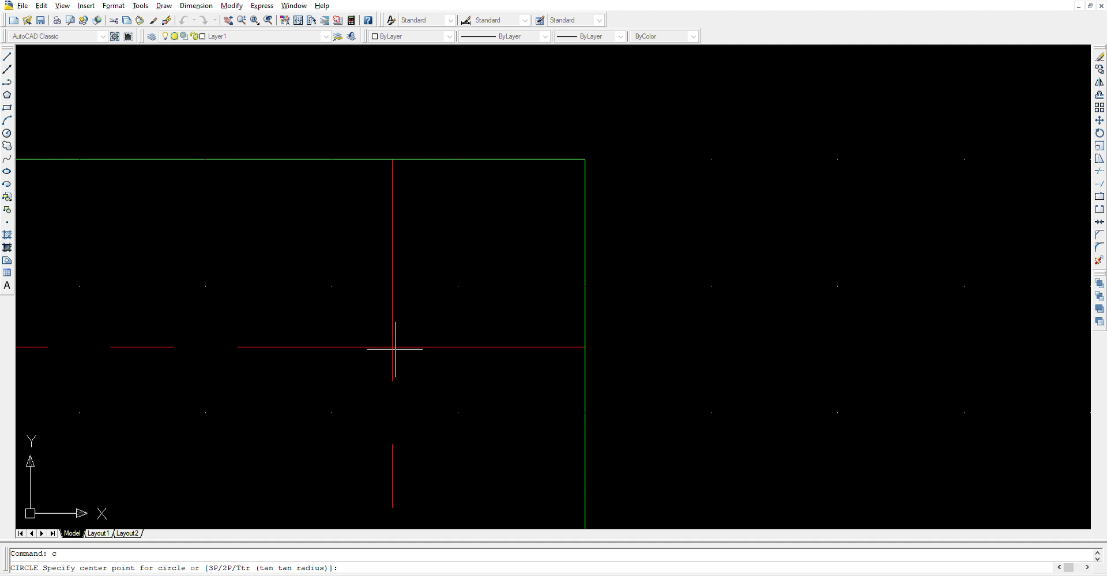
mouse_move(395, 412)
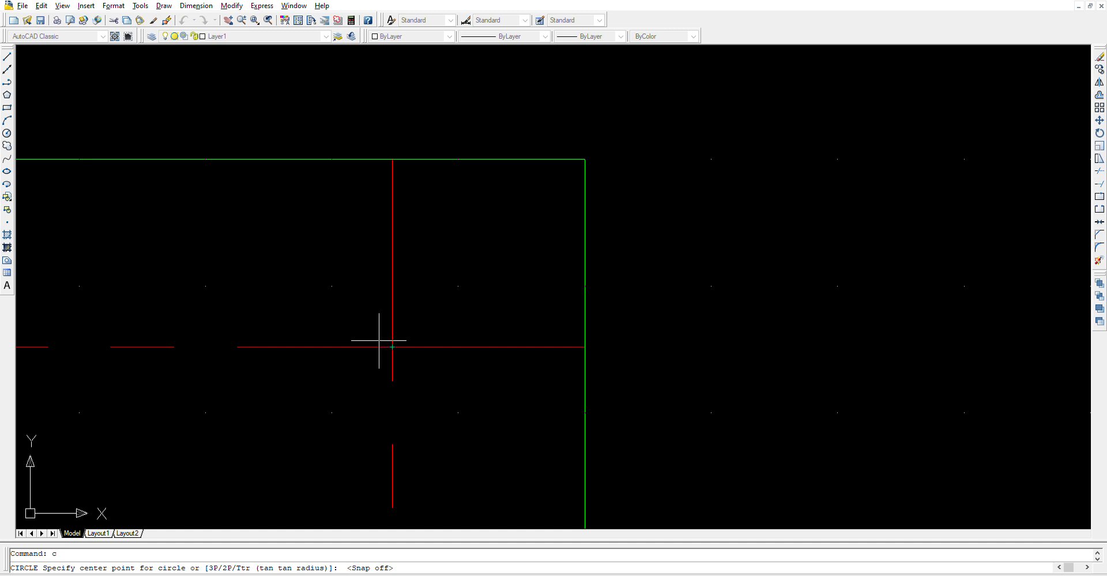
mouse_move(538, 247)
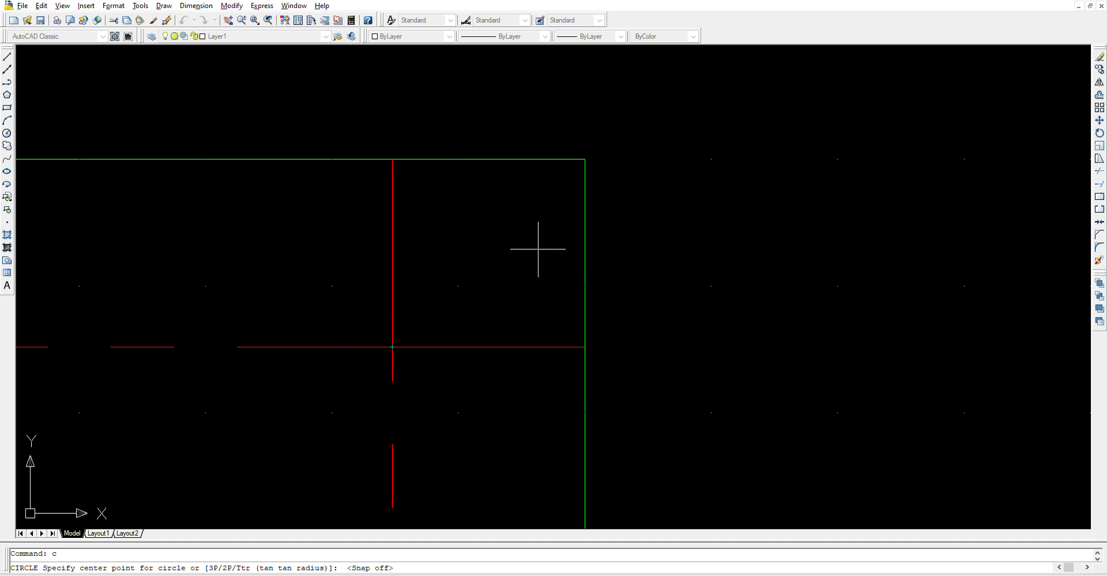
mouse_move(467, 310)
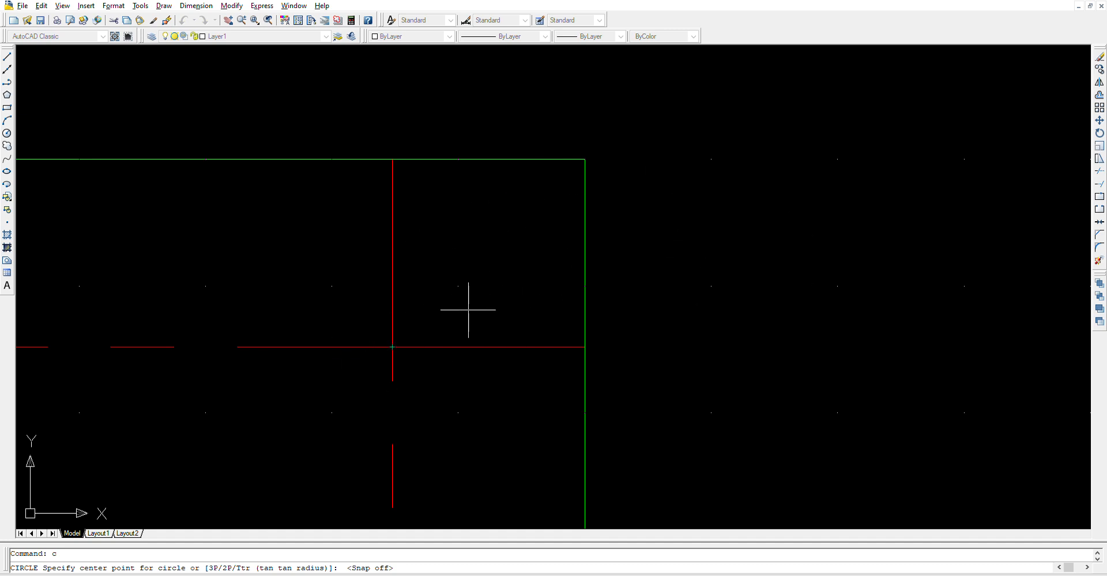
mouse_move(392, 345)
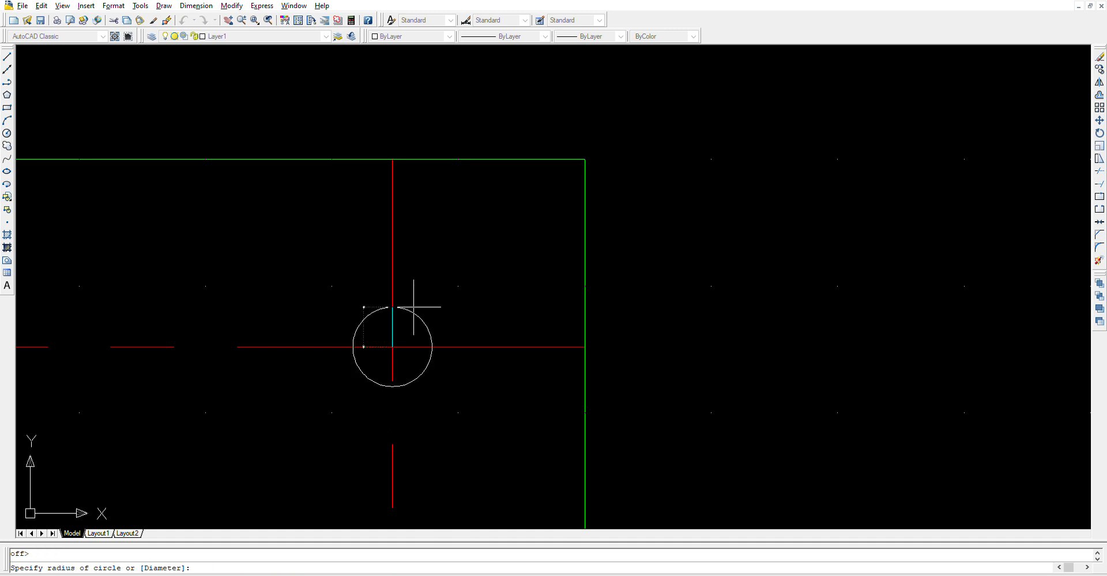
Draw a circle by diameter 0.25 on the upper-right centerline intersection.
text(d)
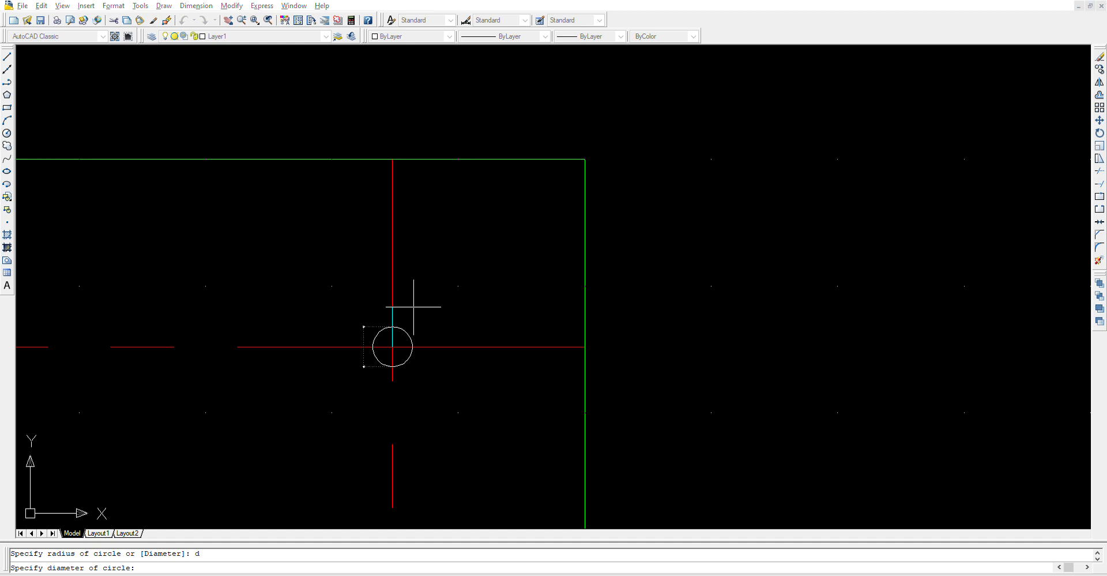
text(0.25)
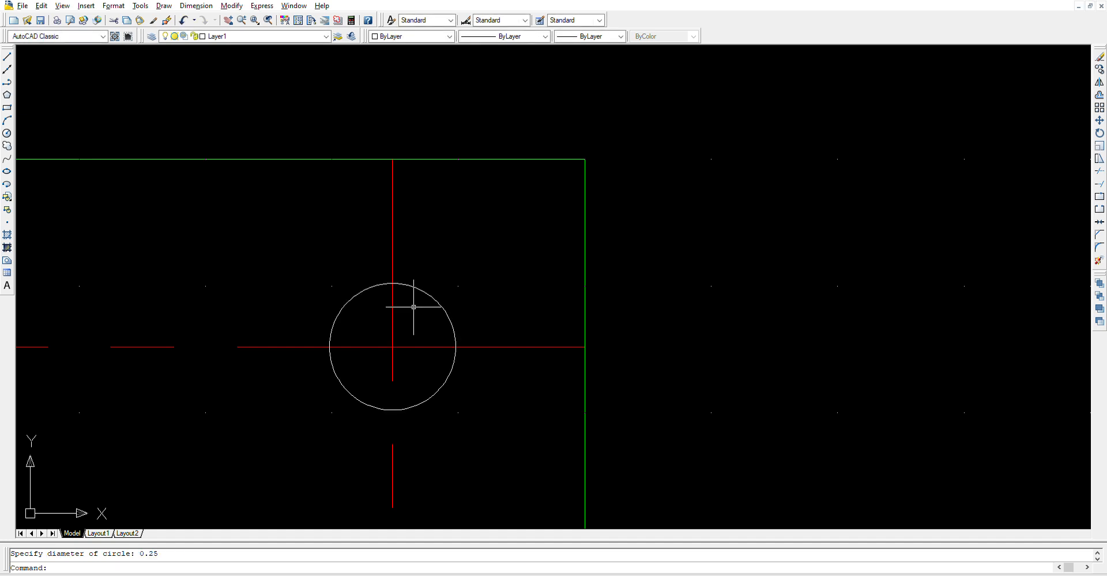
mouse_move(458, 314)
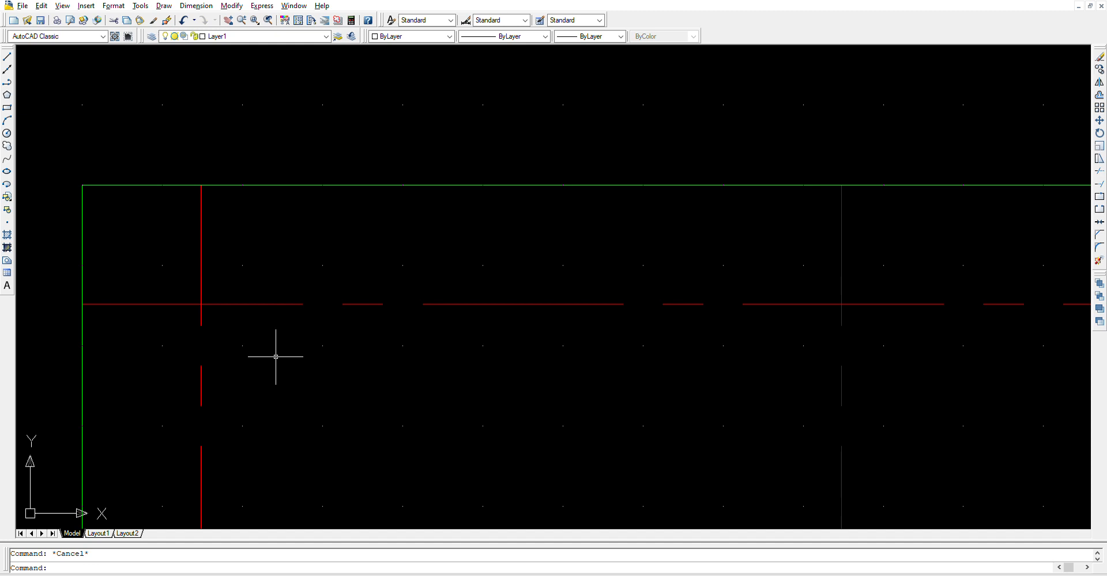
Draw a second 0.25-diameter circle on the upper-left centerline intersection using CIRCLE.
text(c)
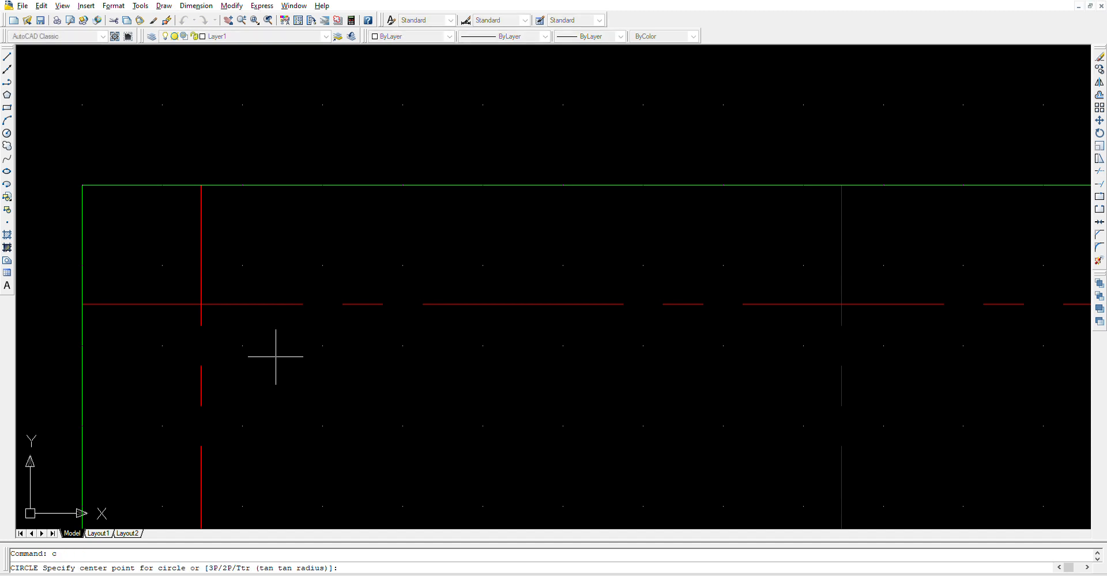
mouse_move(201, 304)
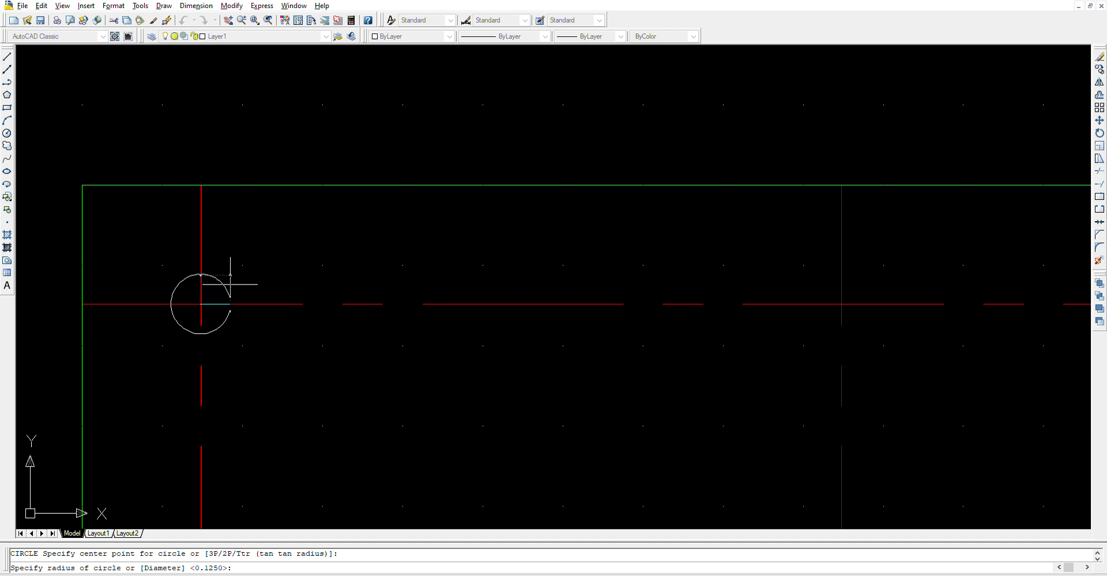
mouse_move(232, 276)
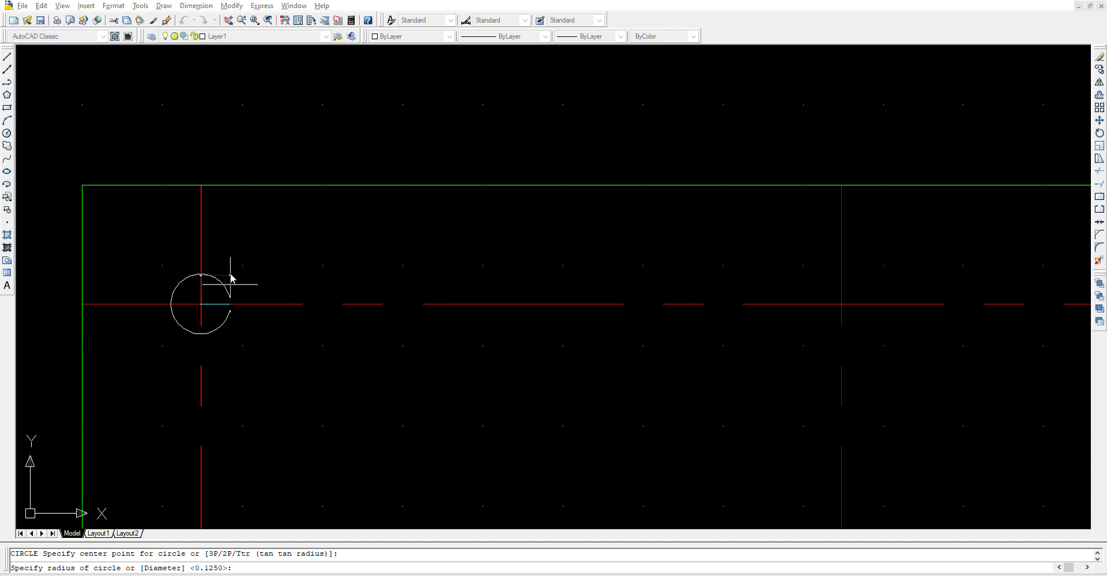
text(d)
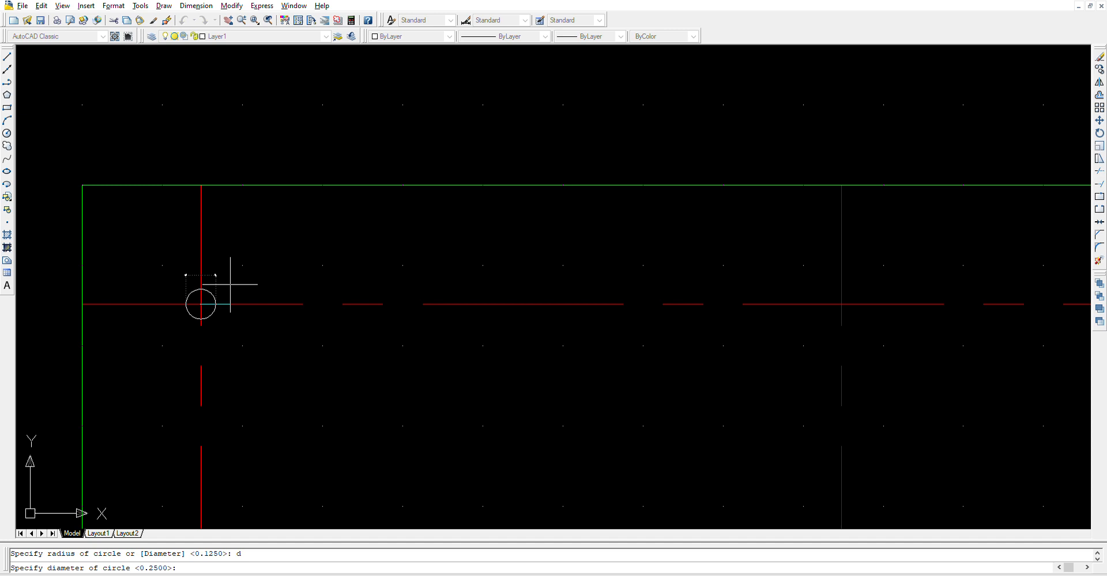
mouse_move(231, 278)
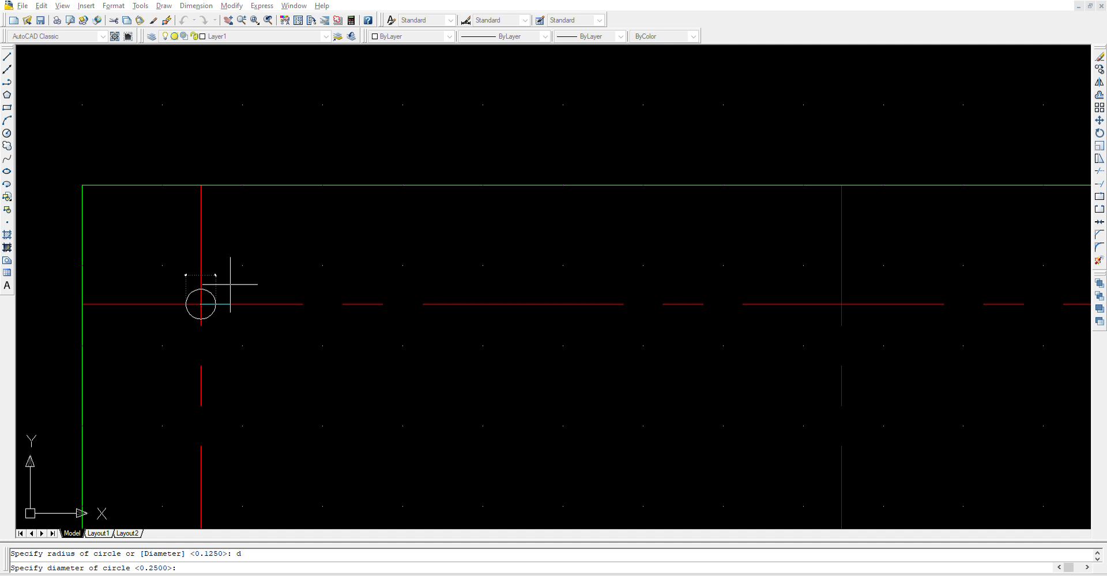
text(0.25)
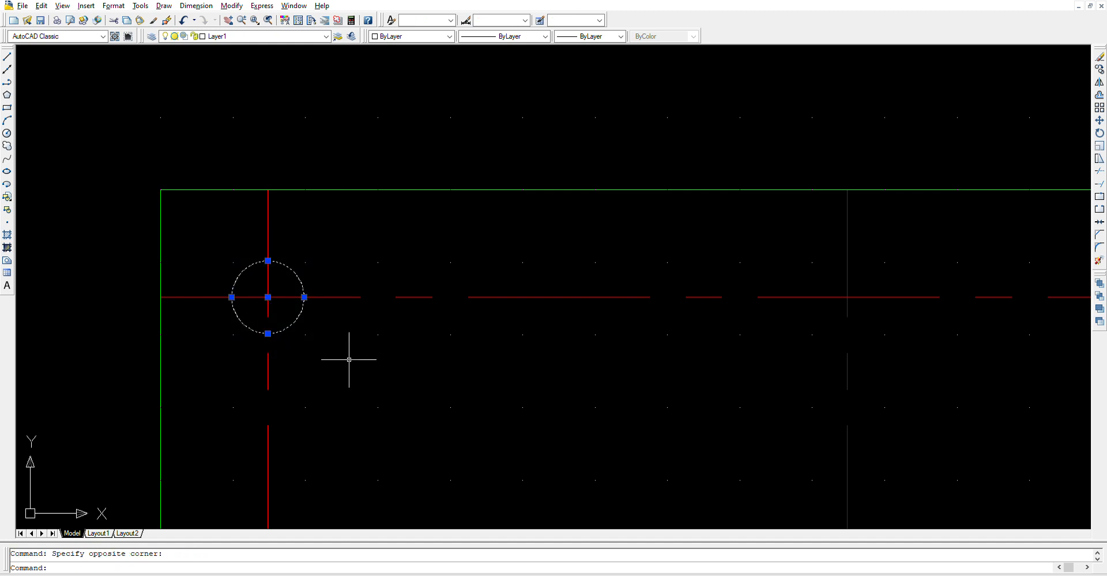
mouse_move(348, 357)
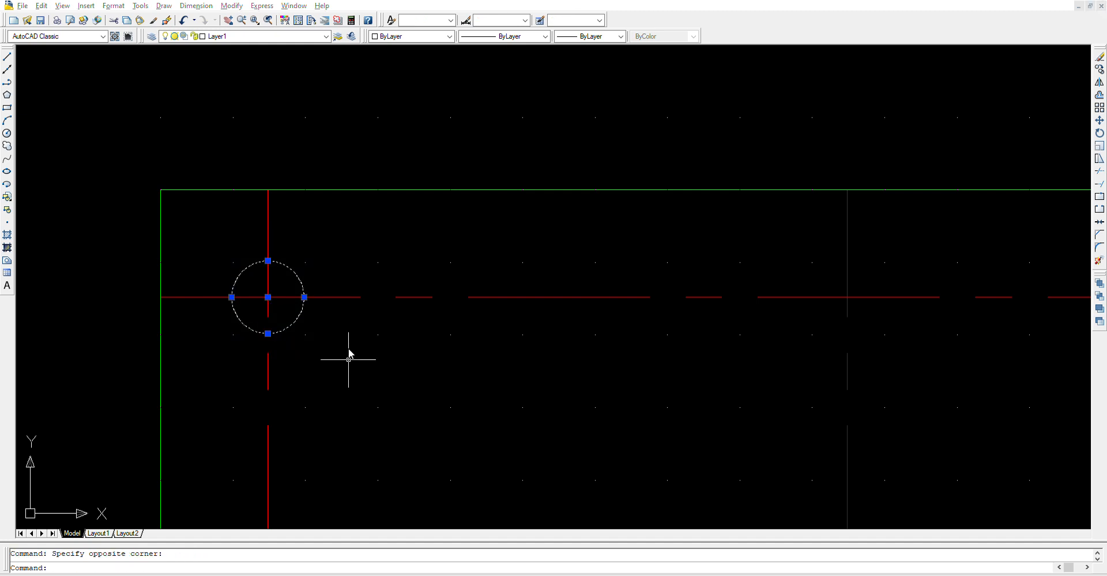
Copy the 0.25 hole to the remaining corner and lower centerline intersections.
key(Escape)
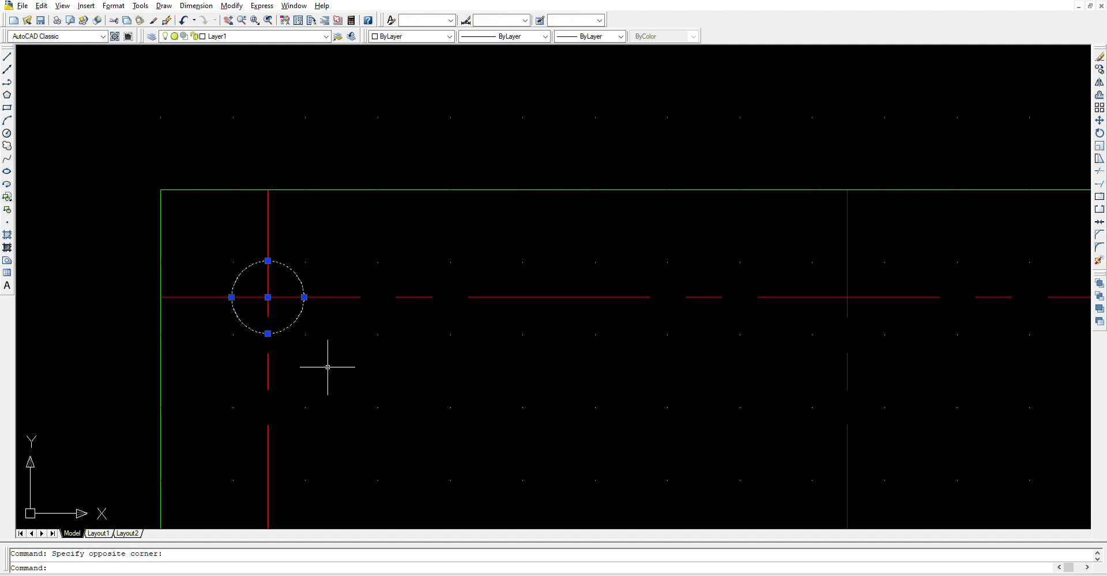
mouse_move(326, 361)
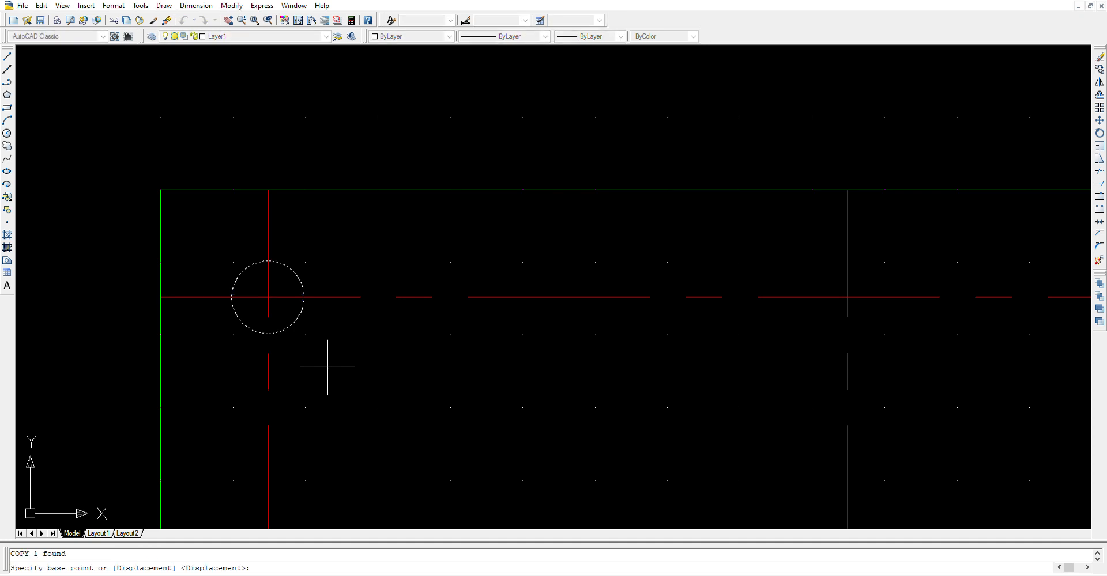
mouse_move(266, 297)
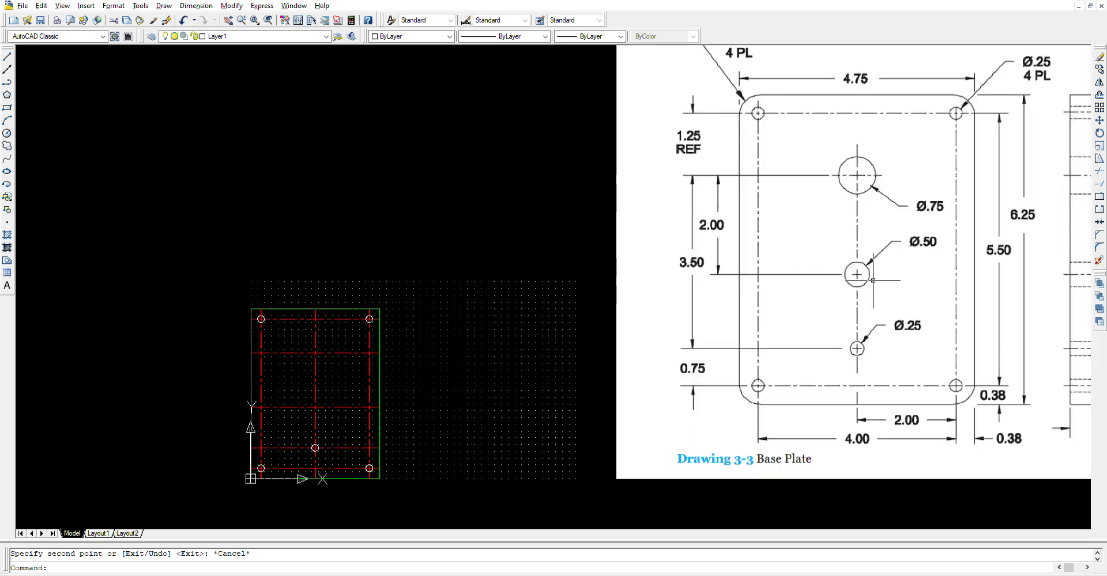
mouse_move(321, 406)
text(c)
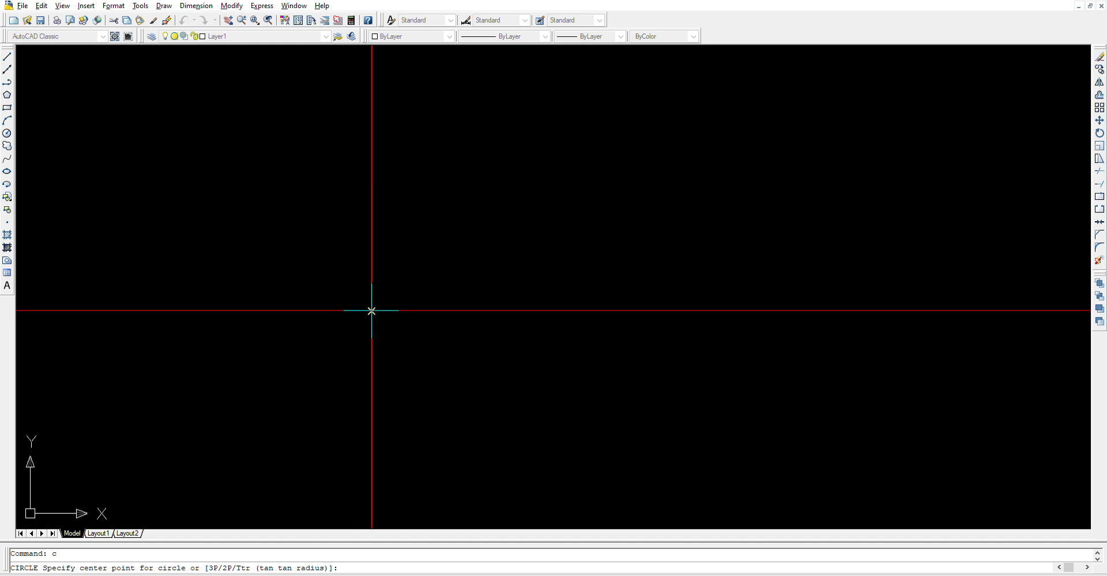
Centre the 0.5-diameter hole on its intersection along the vertical centerline.
click(373, 311)
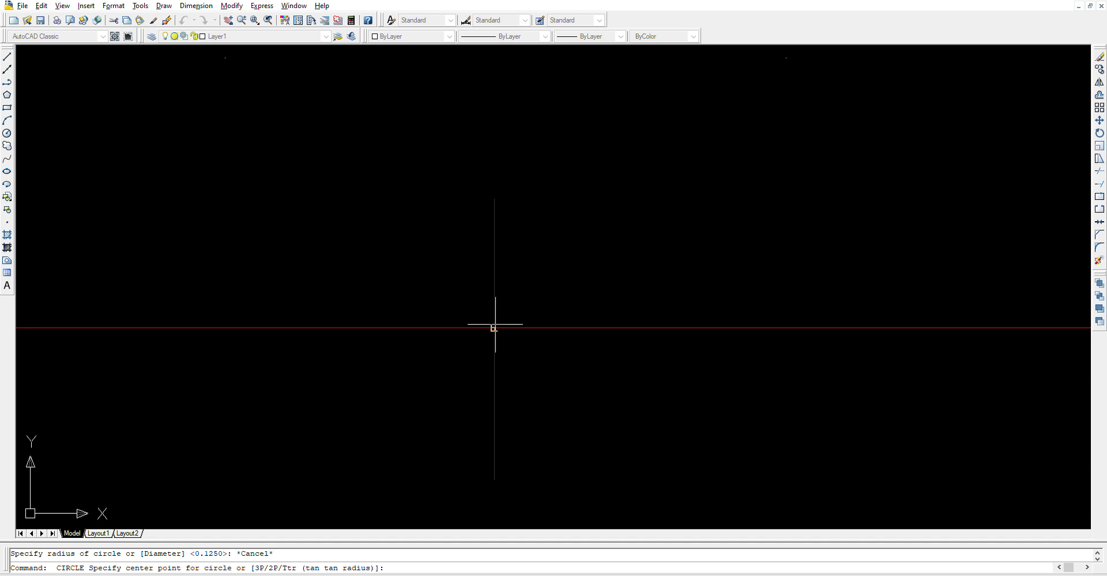
mouse_move(522, 233)
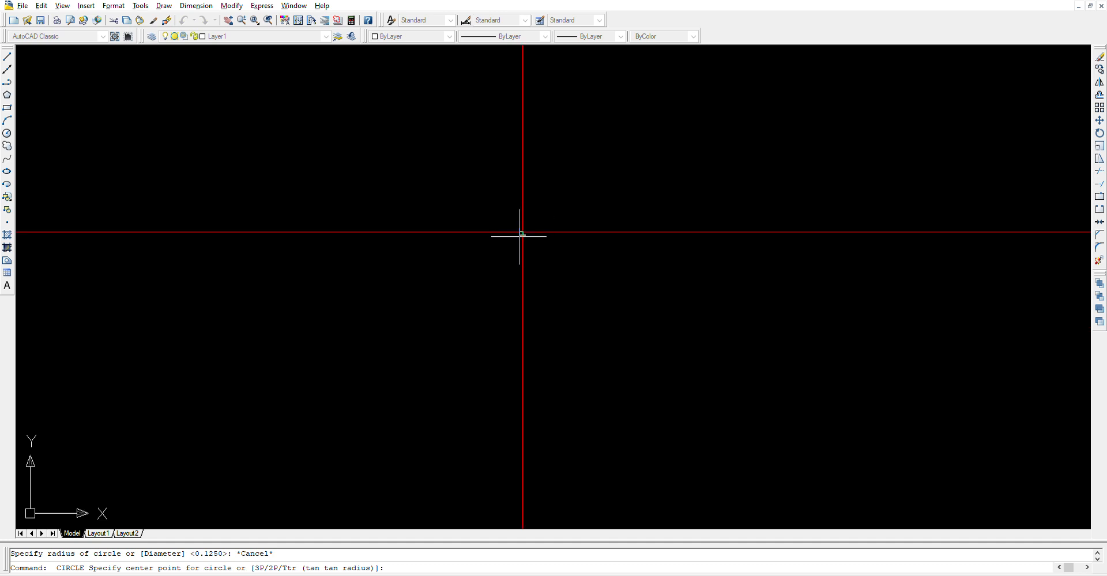
mouse_move(521, 332)
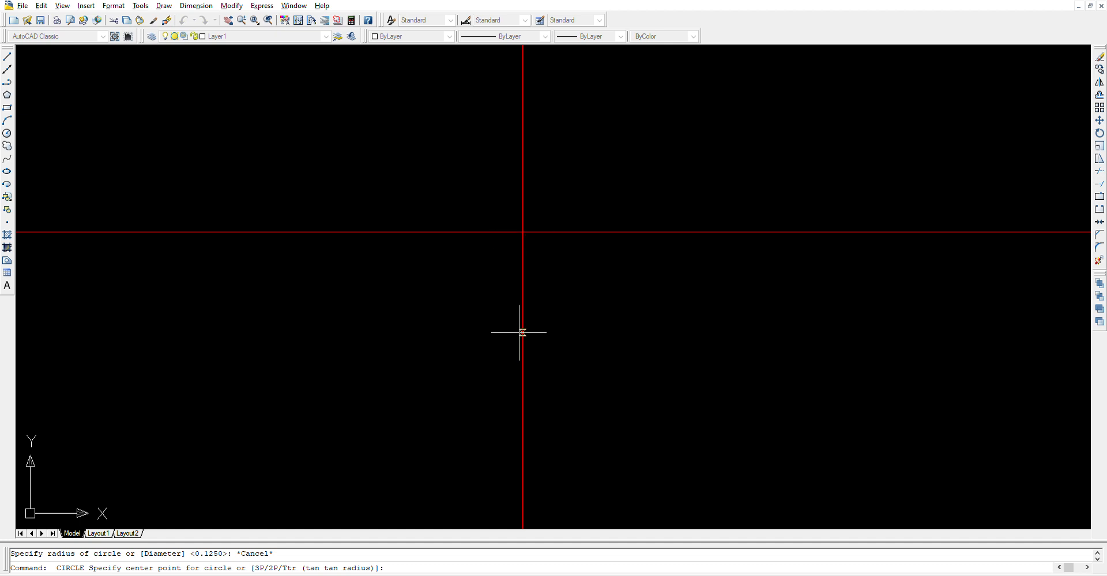
mouse_move(587, 237)
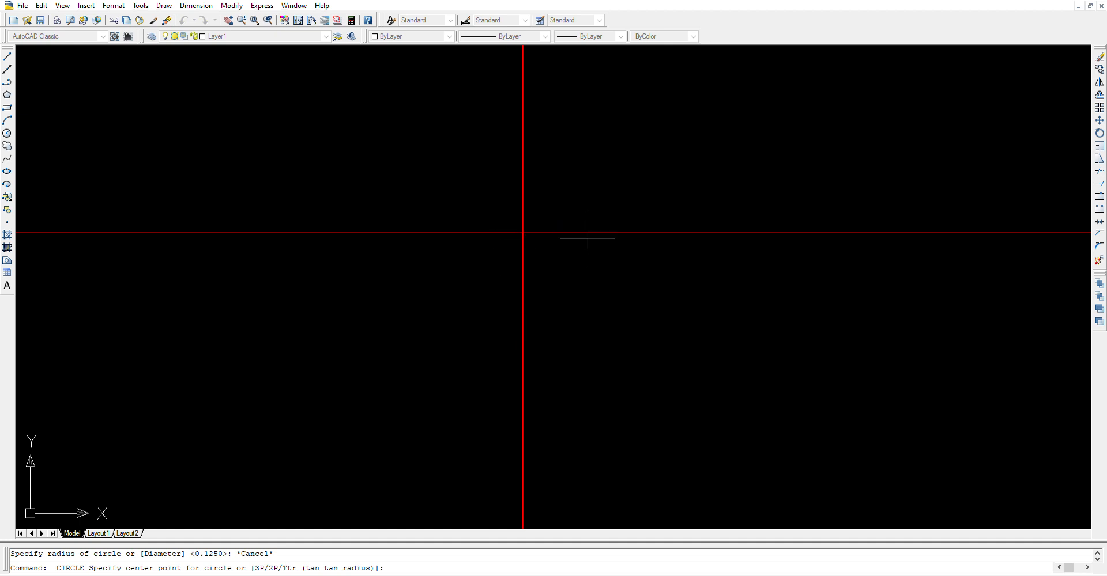
mouse_move(530, 226)
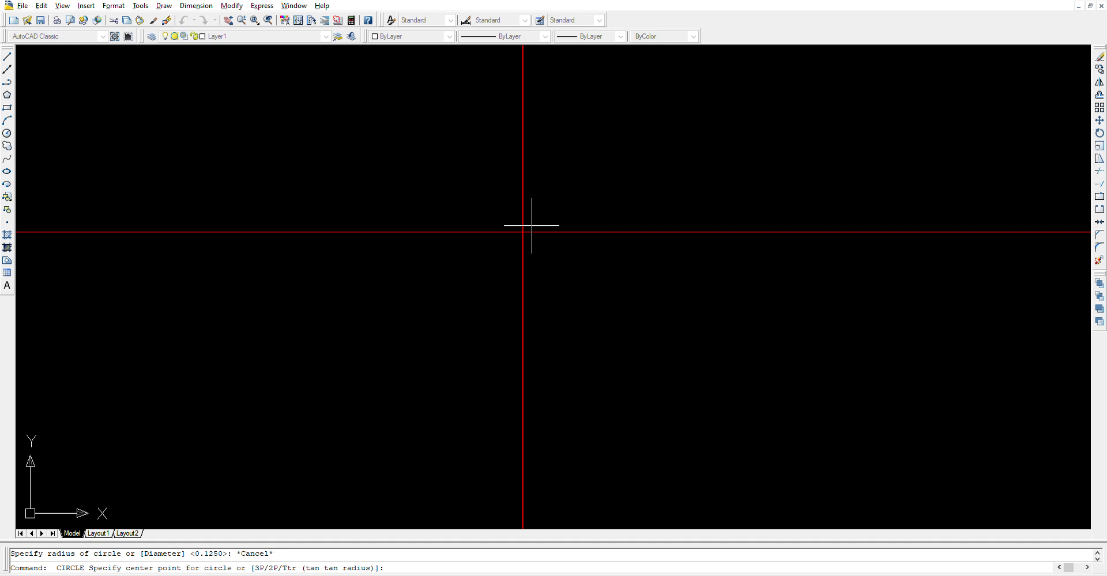
mouse_move(454, 282)
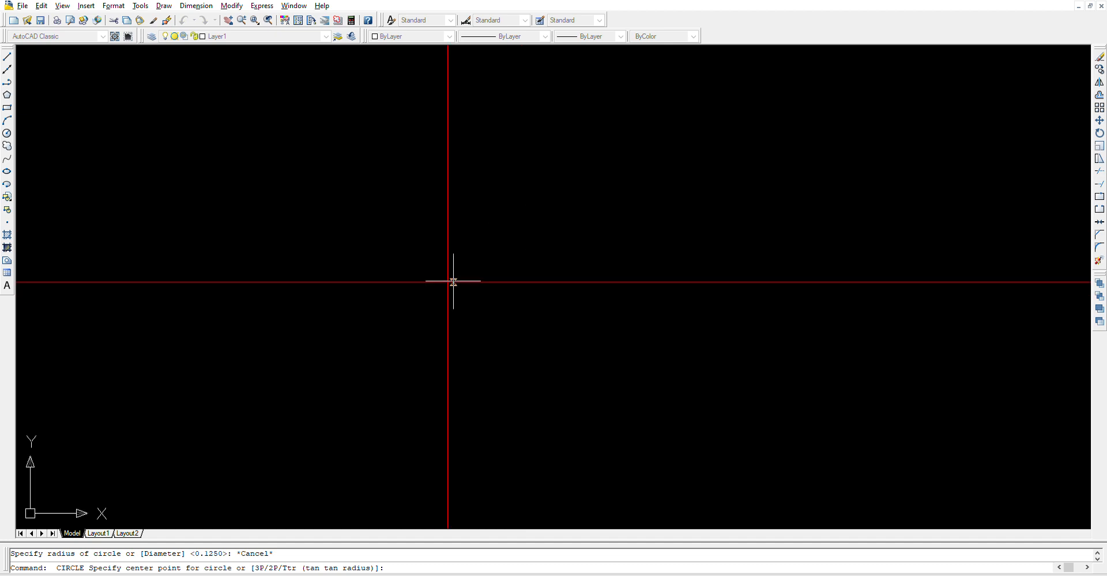
mouse_move(446, 284)
text(c)
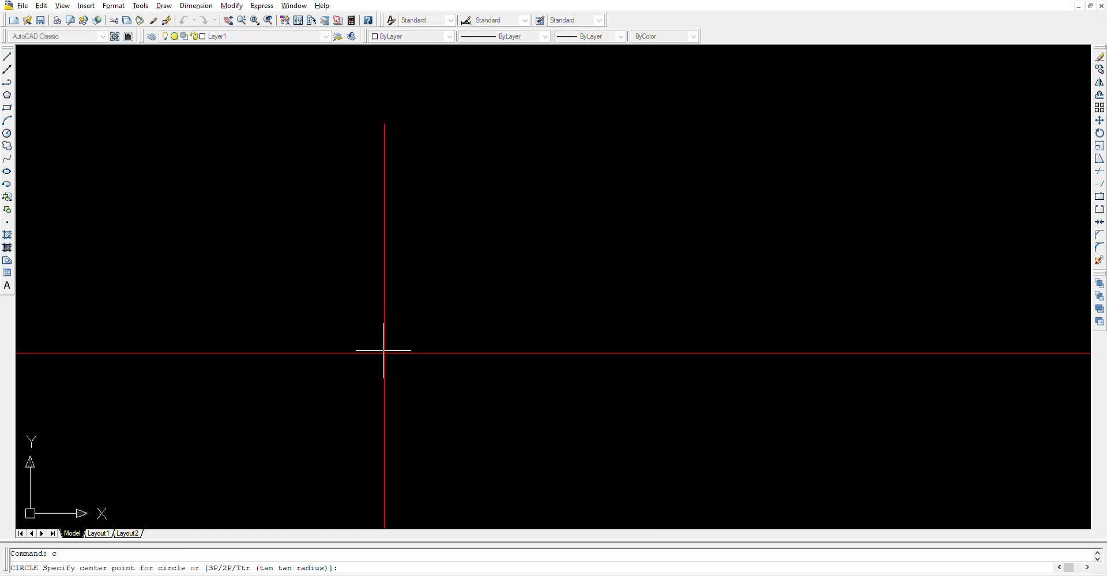
mouse_move(485, 379)
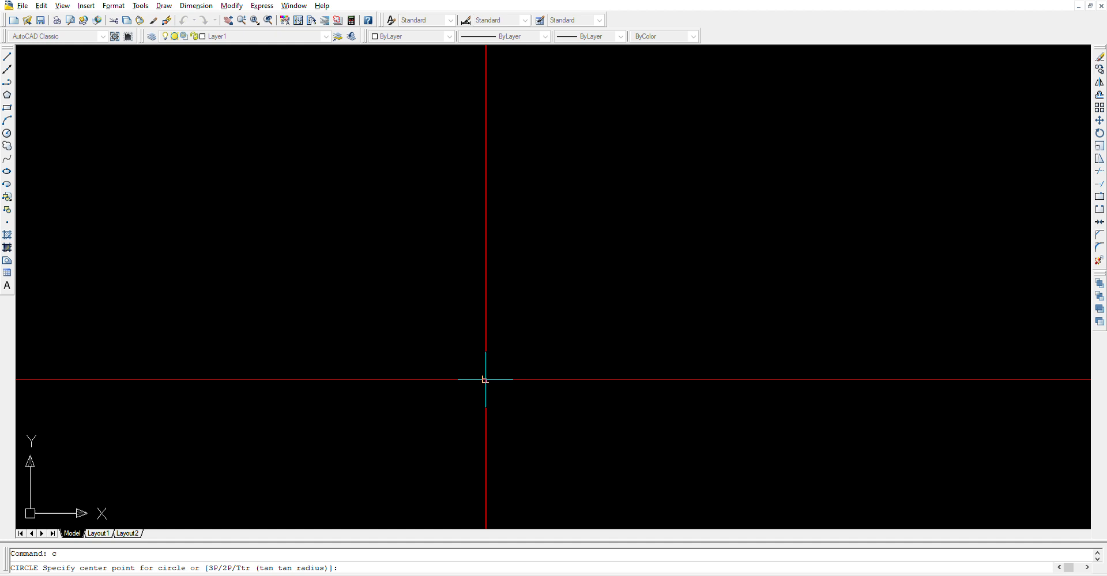
Centre the 0.75-diameter hole on the upper centerline intersection, sized by diameter.
click(463, 376)
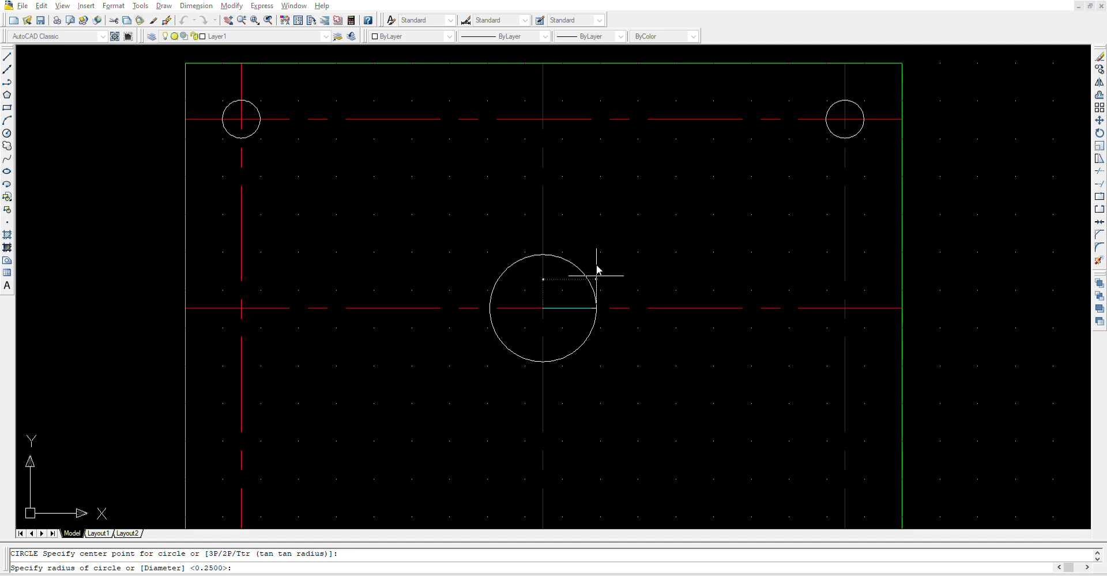
text(d)
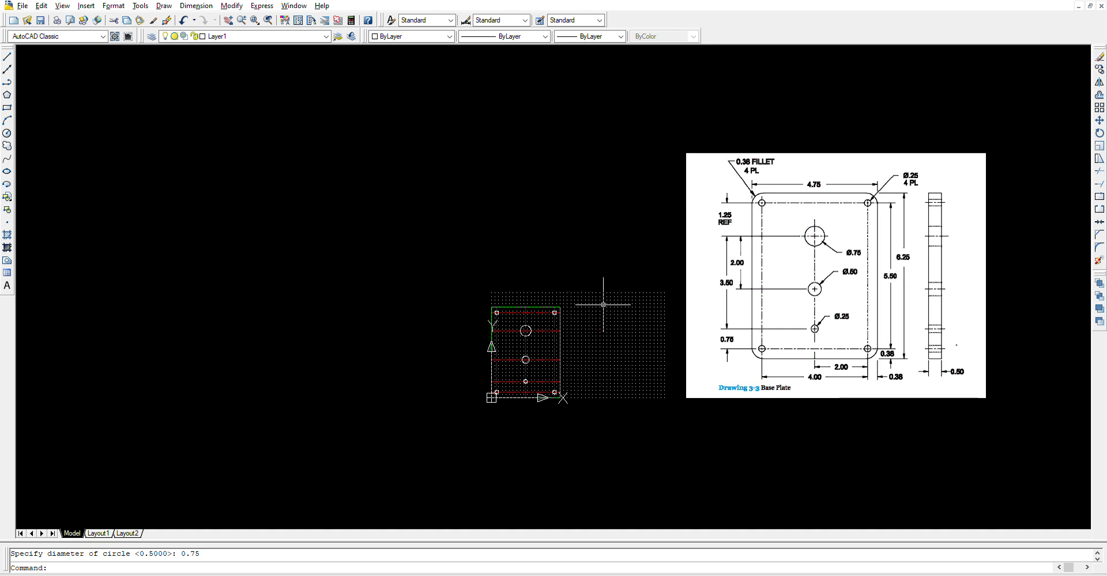
mouse_move(1041, 121)
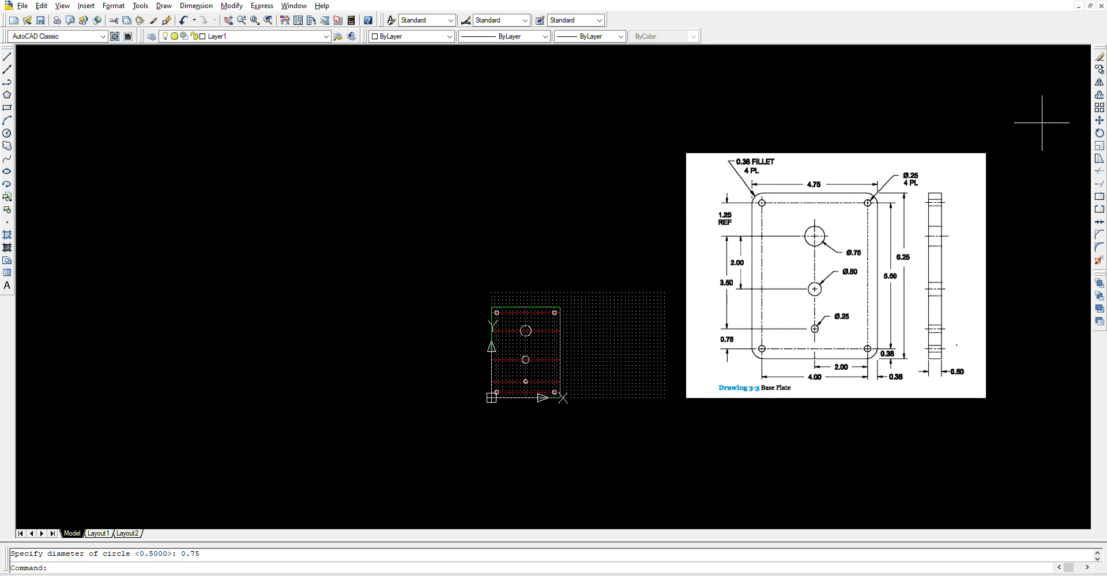